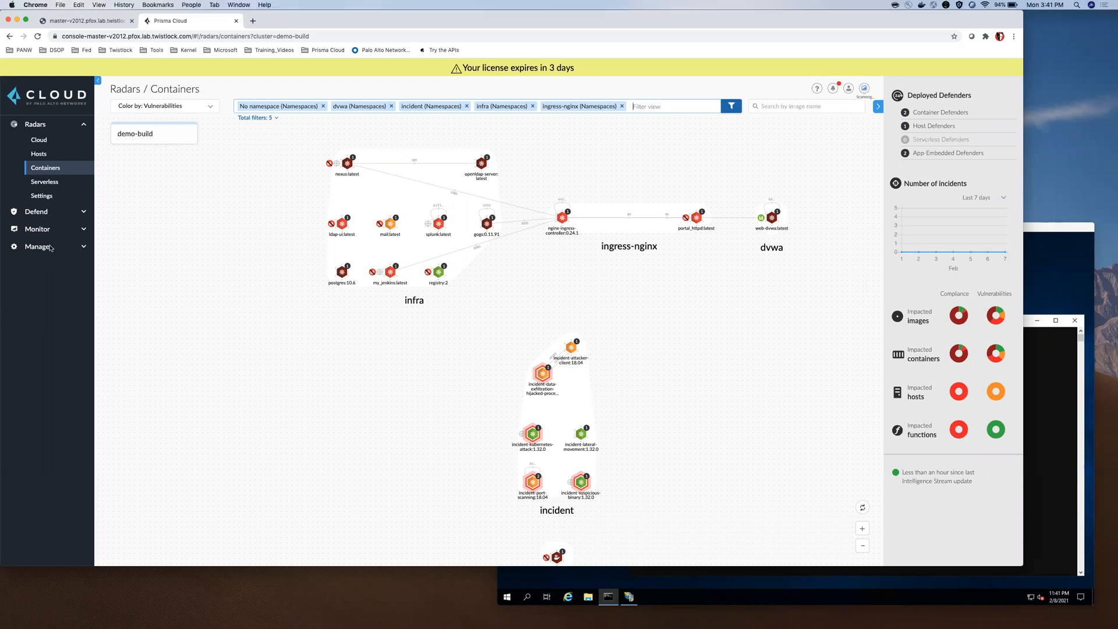
# Open Manage > System to show the Intelligence tab's stream status and update options.
pyautogui.click(40, 276)
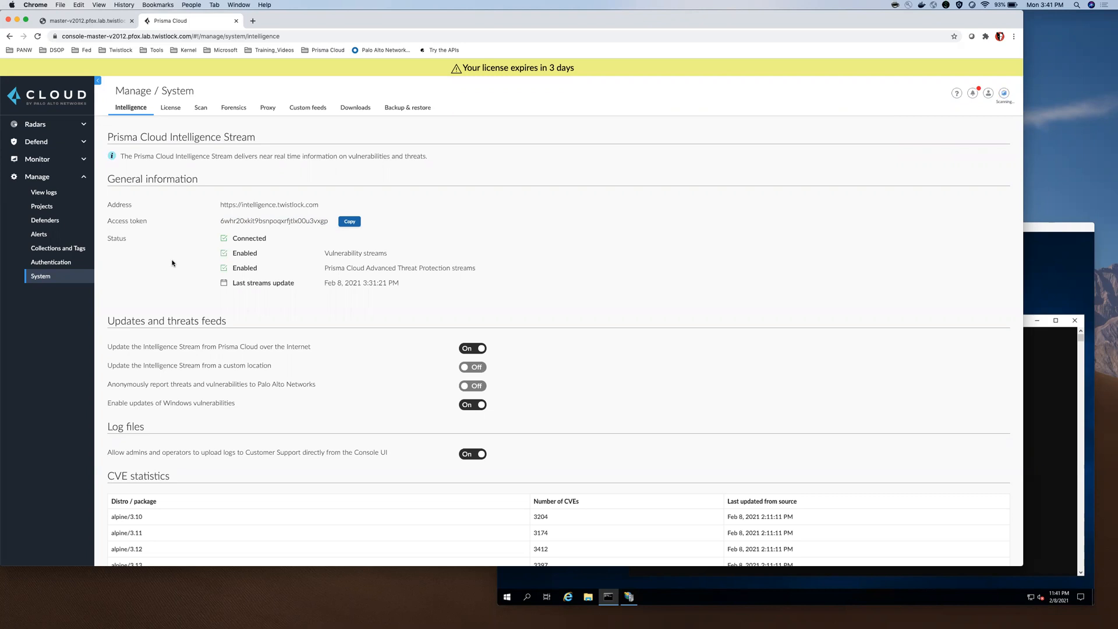
pyautogui.moveTo(355, 108)
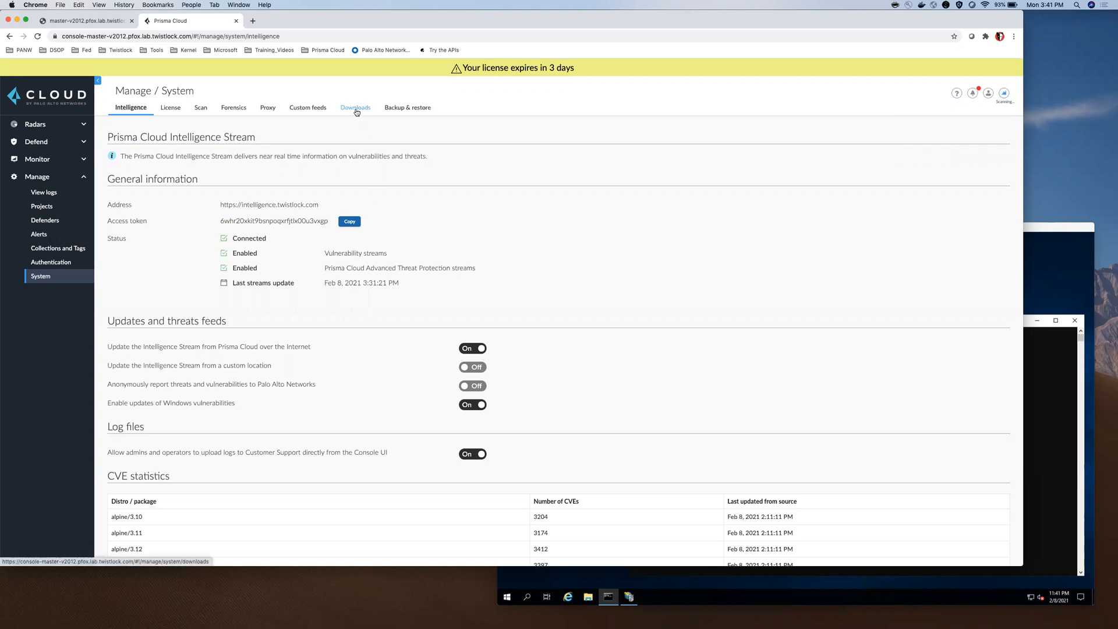
# Open the Downloads page for twistcli, then list the Compute folder with dir.
pyautogui.click(354, 107)
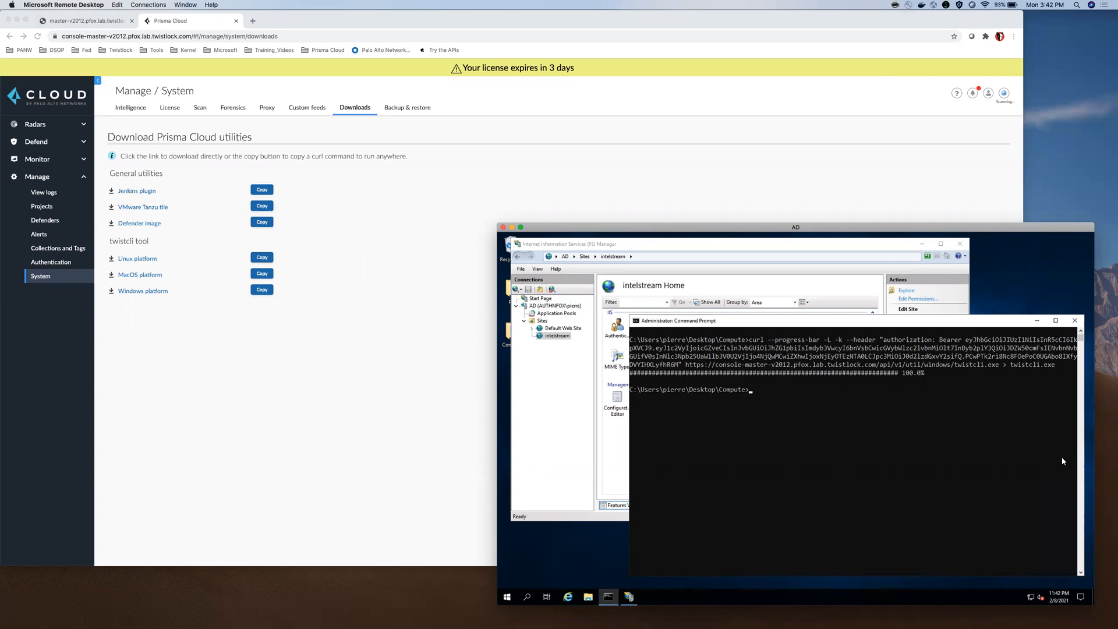
pyautogui.write('dir')
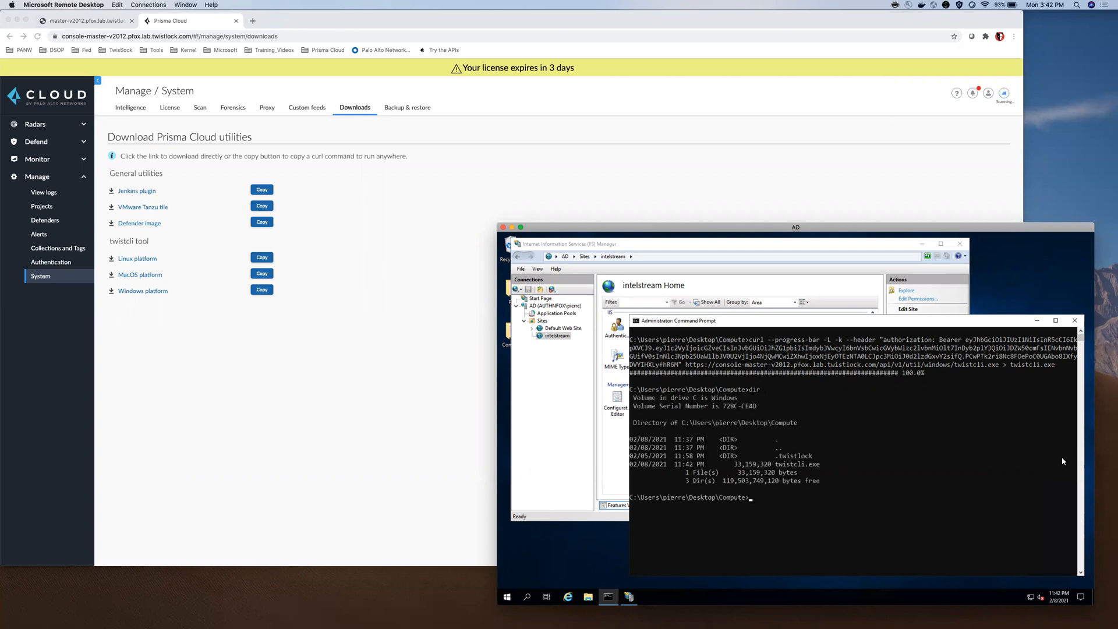
pyautogui.moveTo(565, 390)
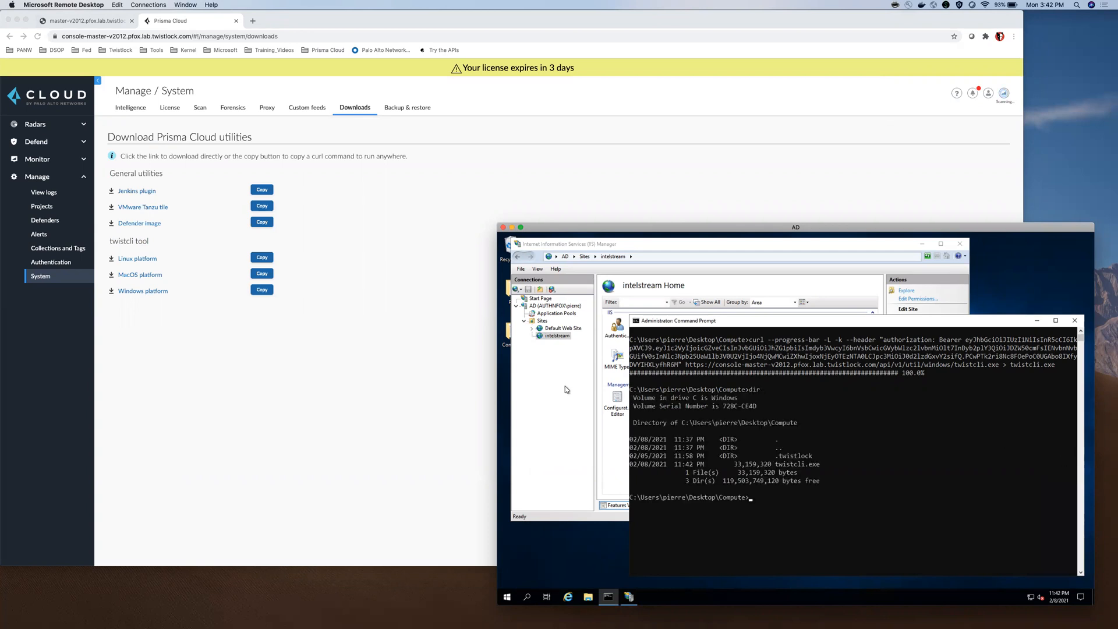
# Check the intelstream site's authentication and HTTPS 443 binding, then view its hosted files.
pyautogui.click(556, 336)
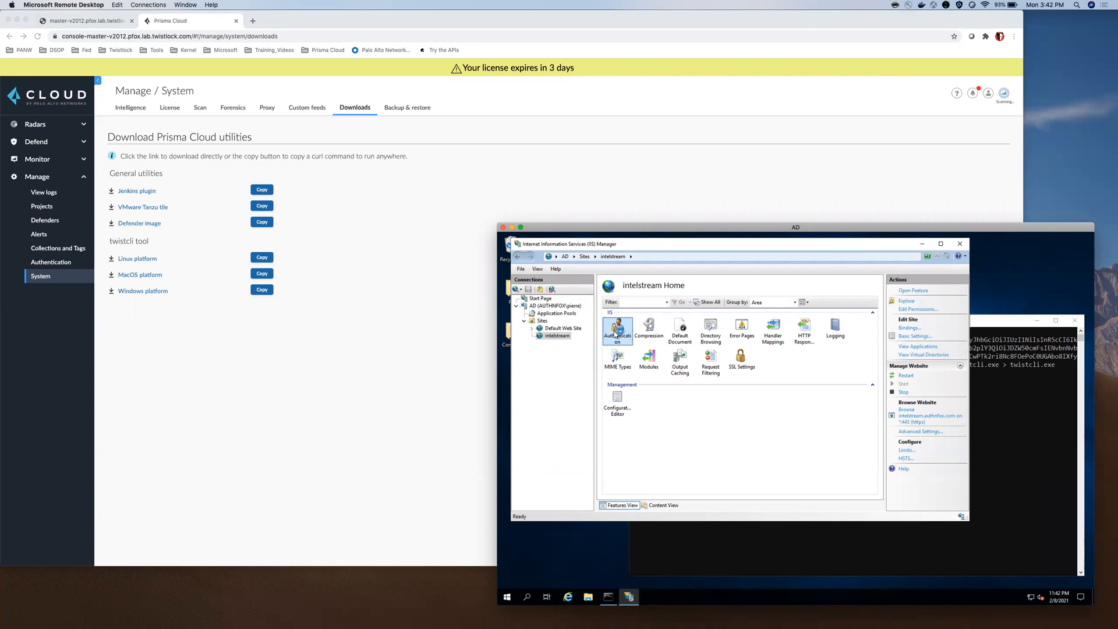
pyautogui.doubleClick(616, 328)
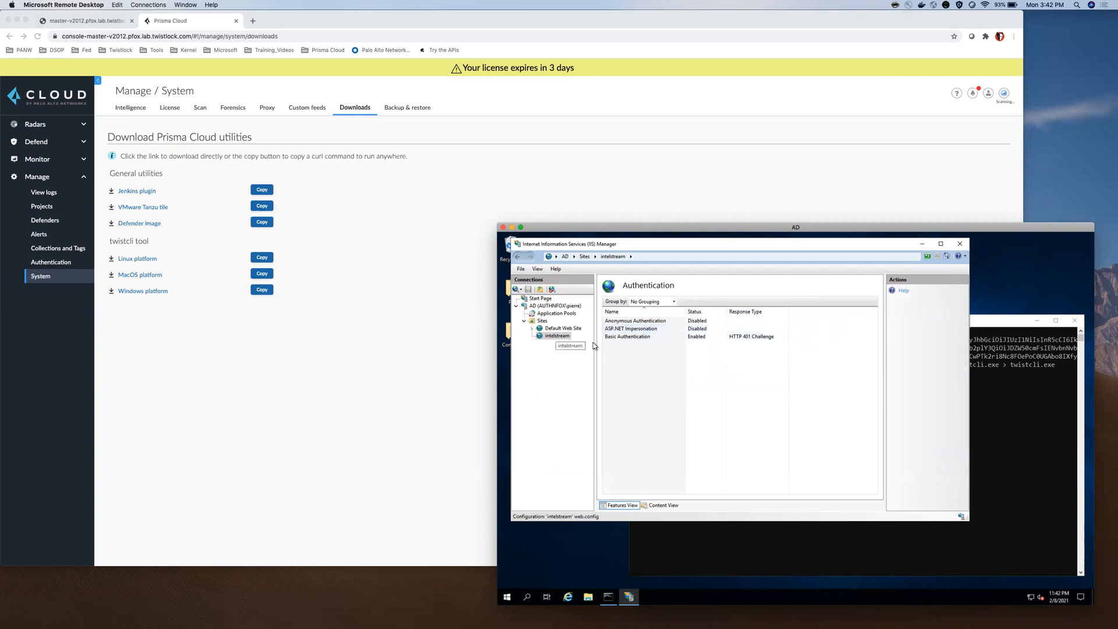
pyautogui.click(627, 336)
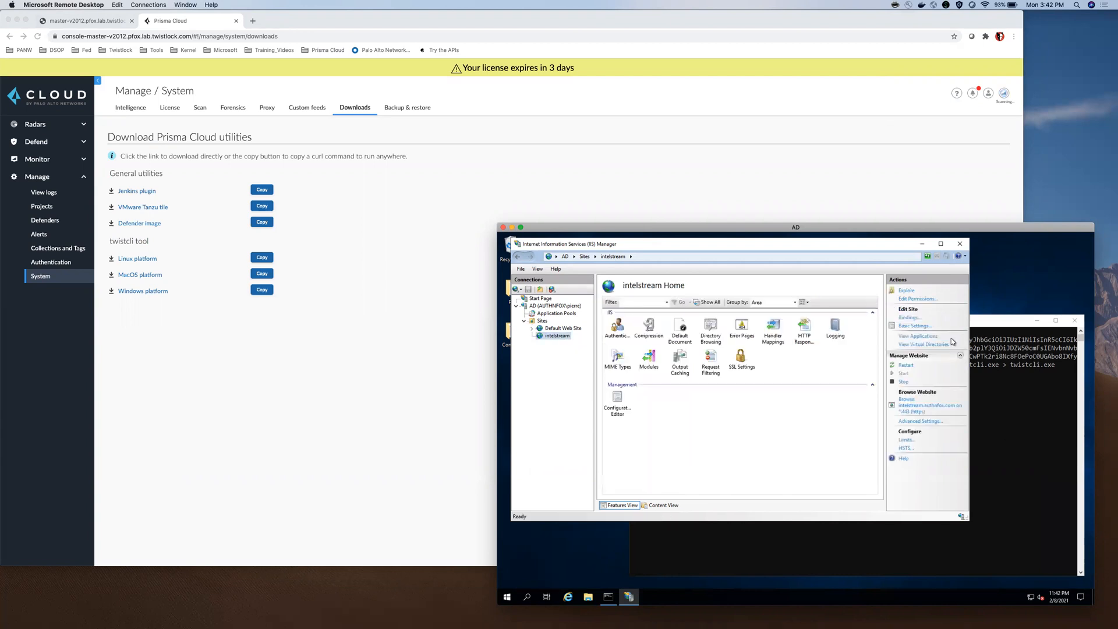
pyautogui.click(910, 317)
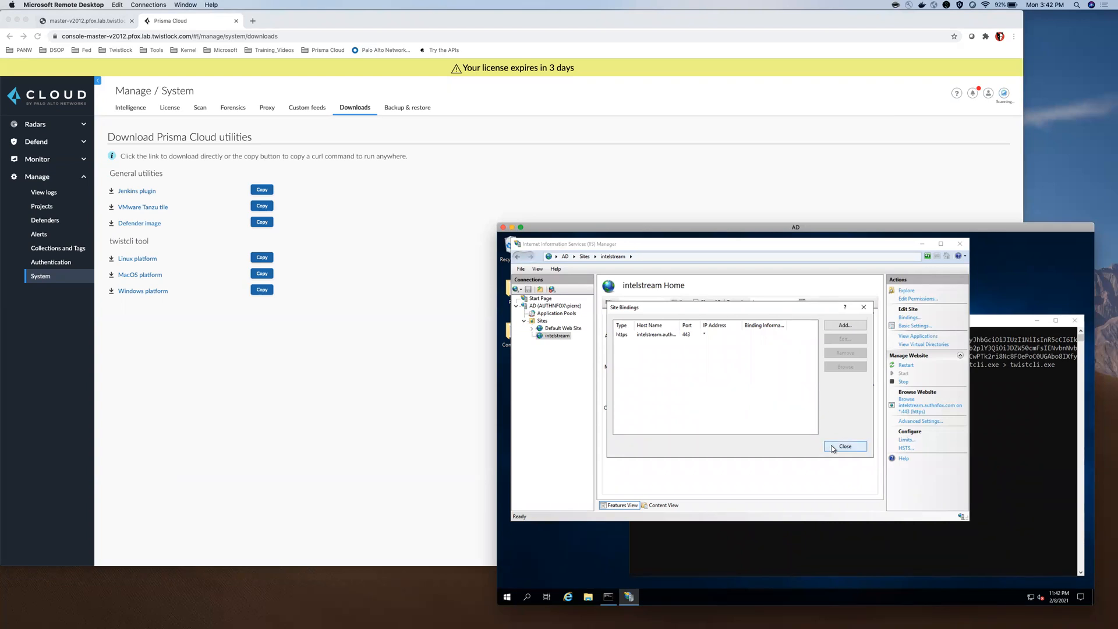
pyautogui.click(845, 446)
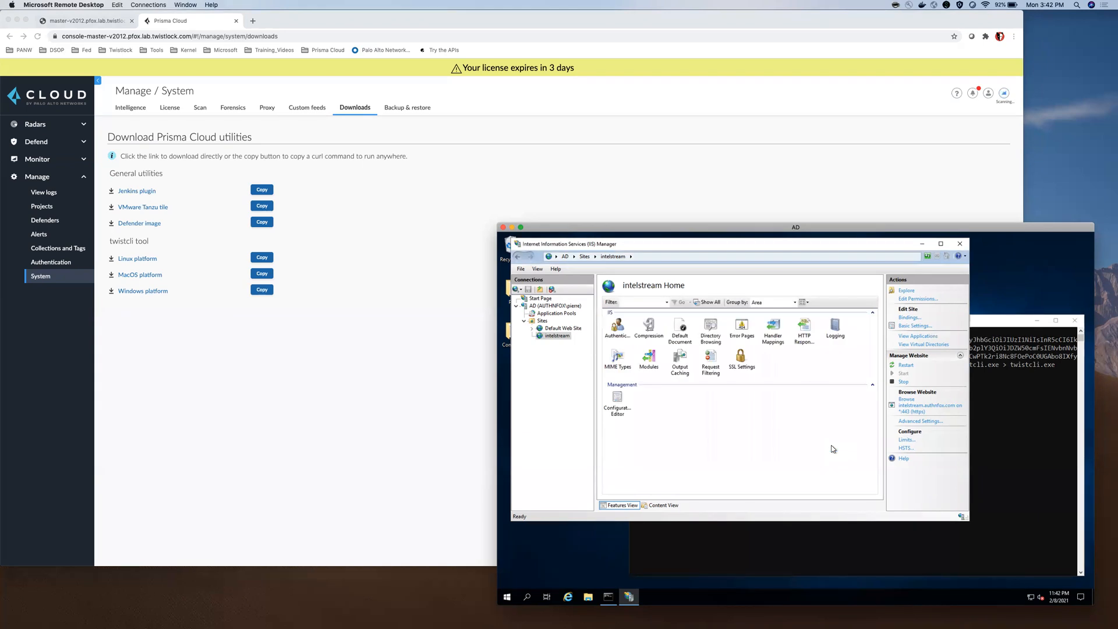
pyautogui.moveTo(666, 504)
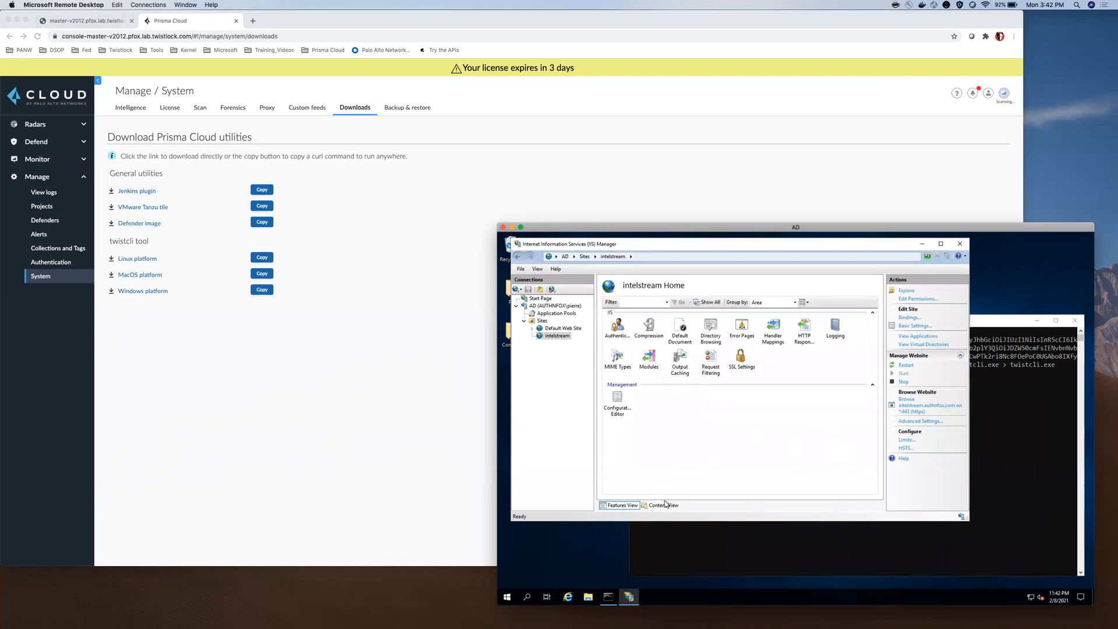
pyautogui.click(663, 505)
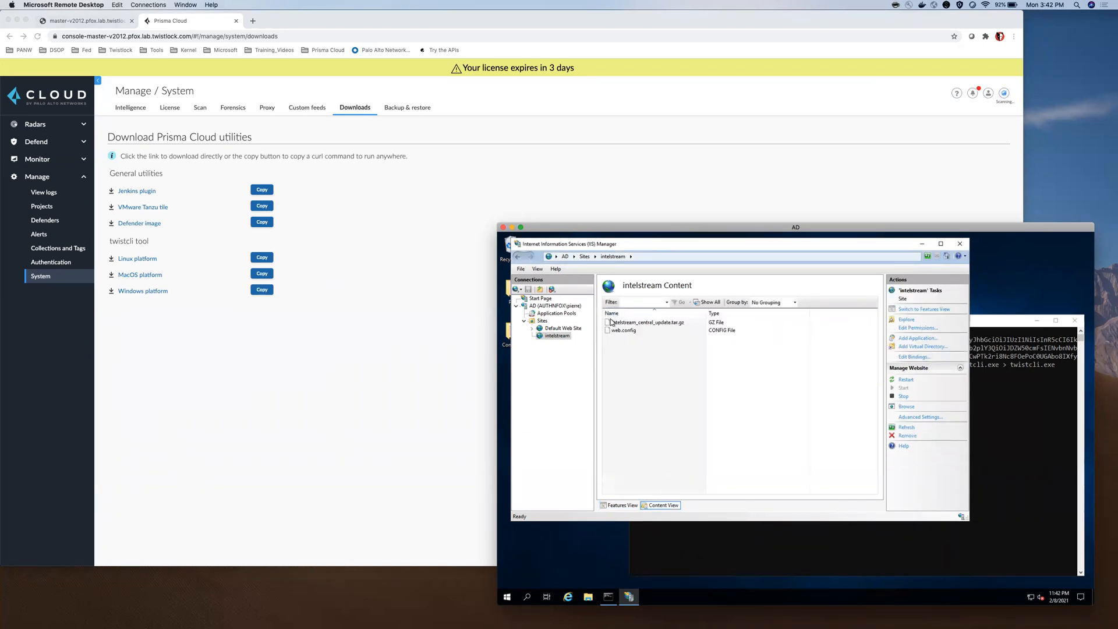
pyautogui.click(645, 321)
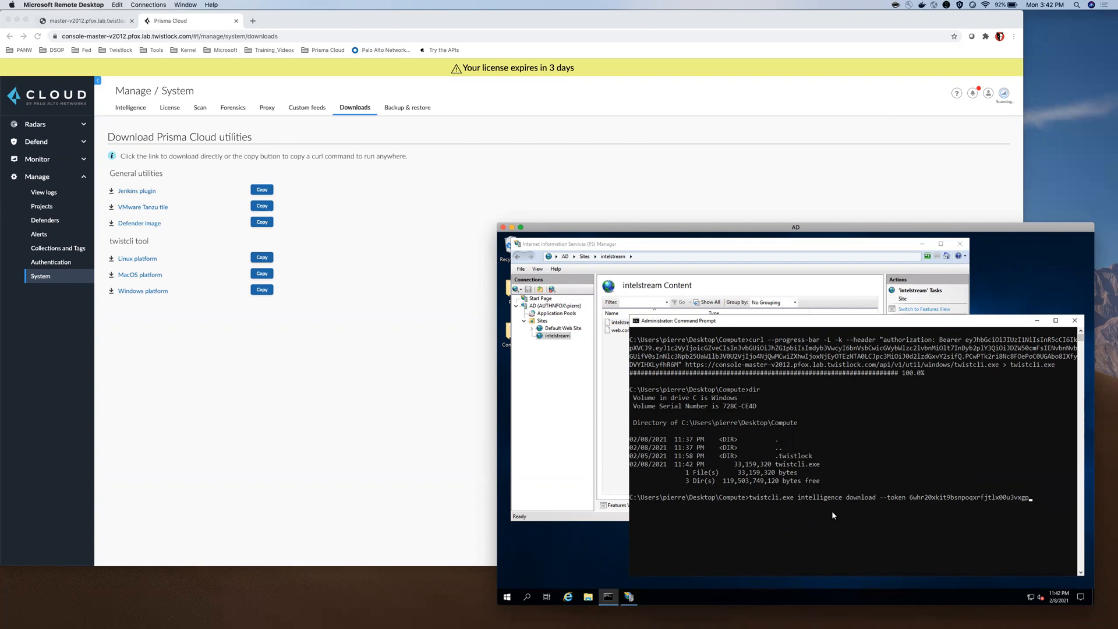
pyautogui.moveTo(796, 510)
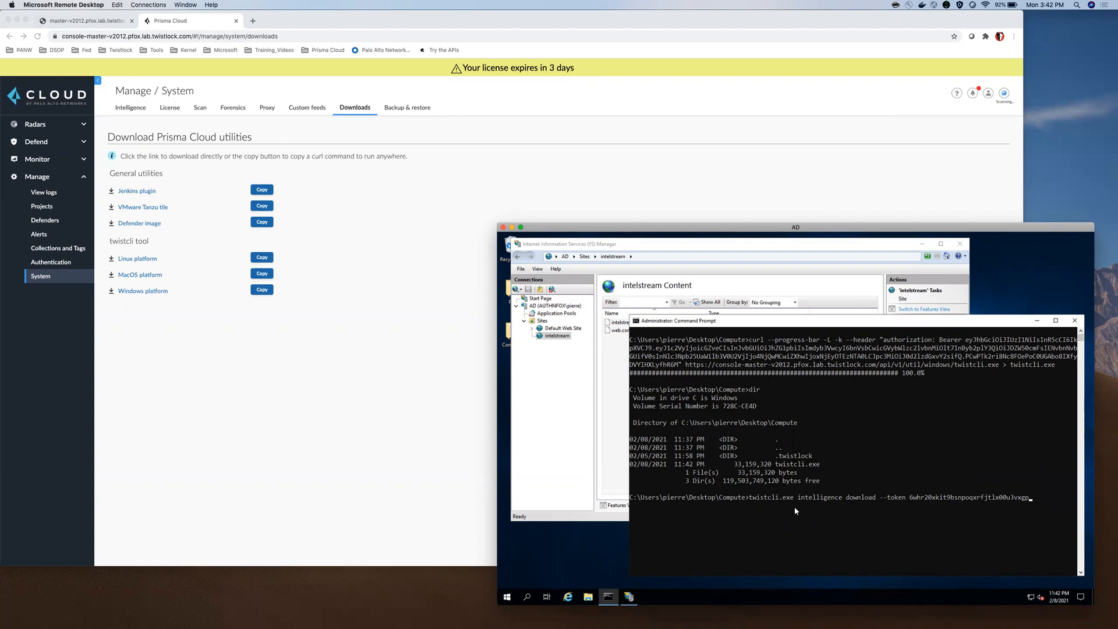
pyautogui.moveTo(864, 501)
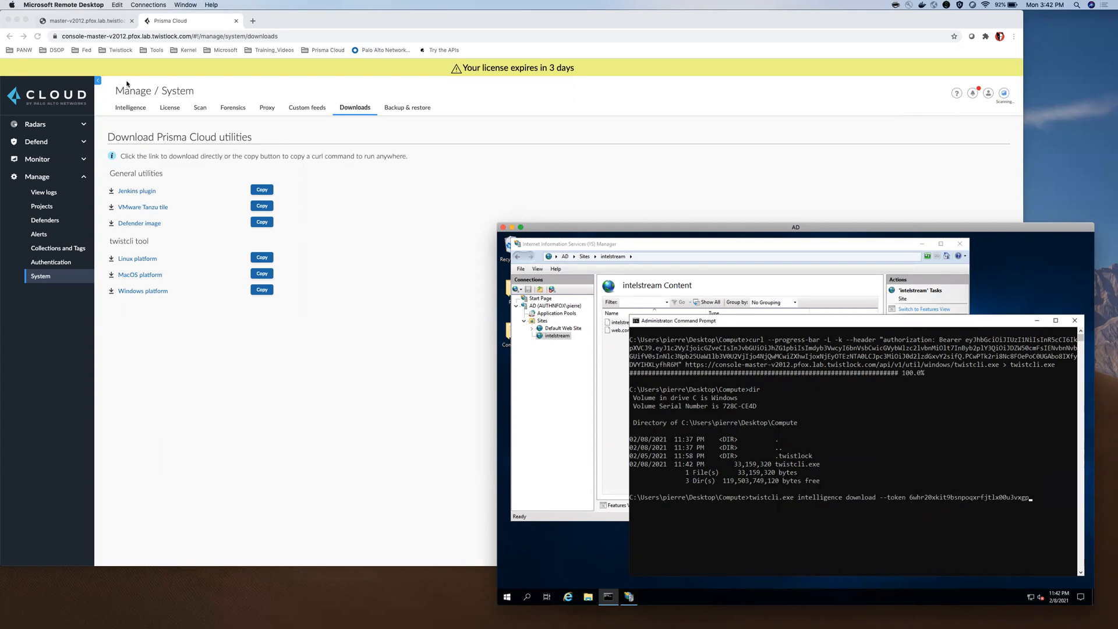
# Copy the access token from the Intelligence Stream page for the twistcli download command.
pyautogui.click(131, 107)
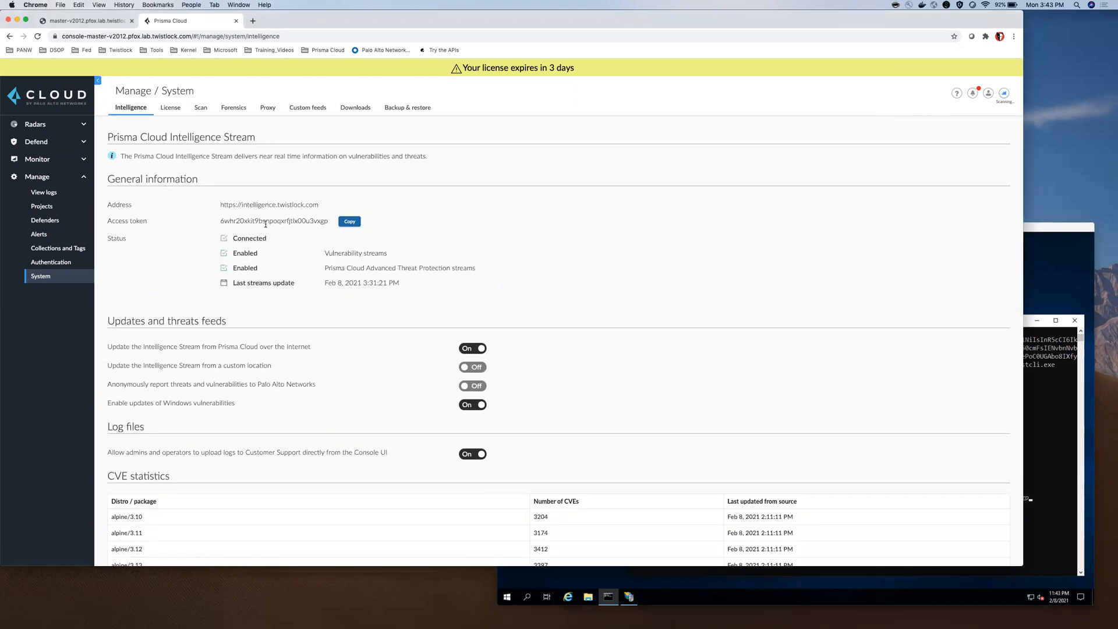
pyautogui.tripleClick(274, 220)
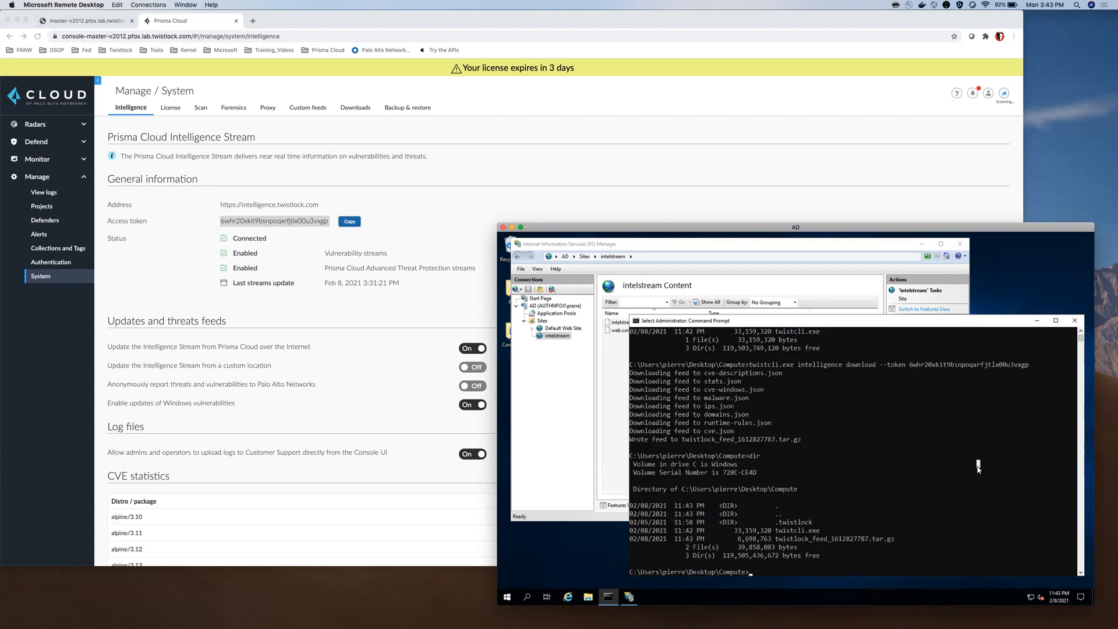
# Copy the feed archive over c:\inetpub\wwwroot\intelstream\intelstream_central_update.tar.gz, overwriting All.
pyautogui.write('copy')
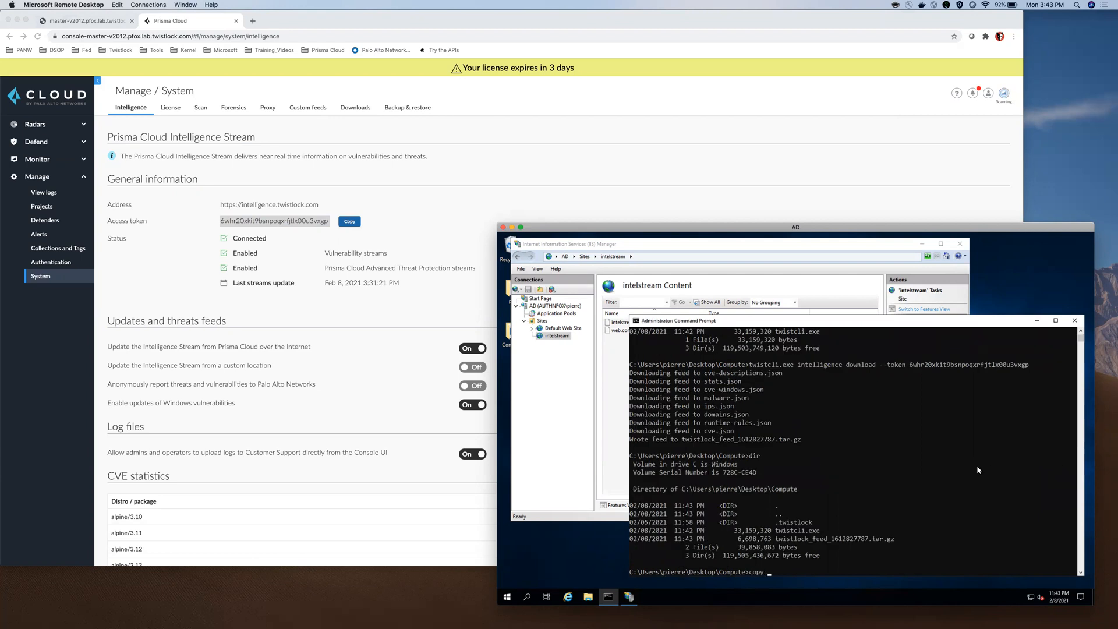
pyautogui.write('twistcli.exe')
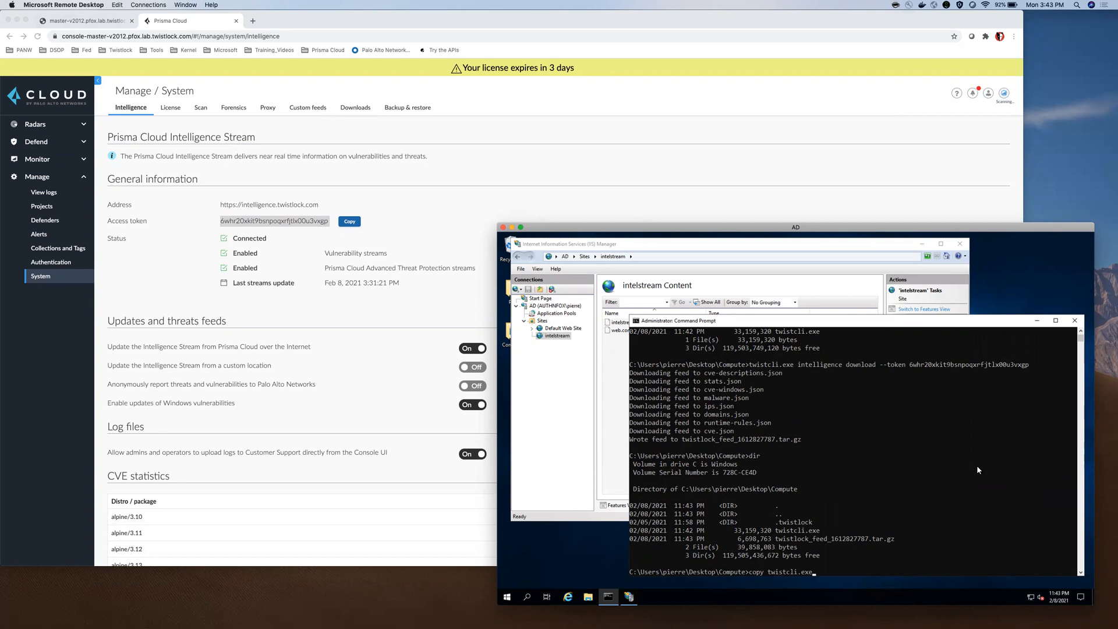
pyautogui.press('BackSpace')
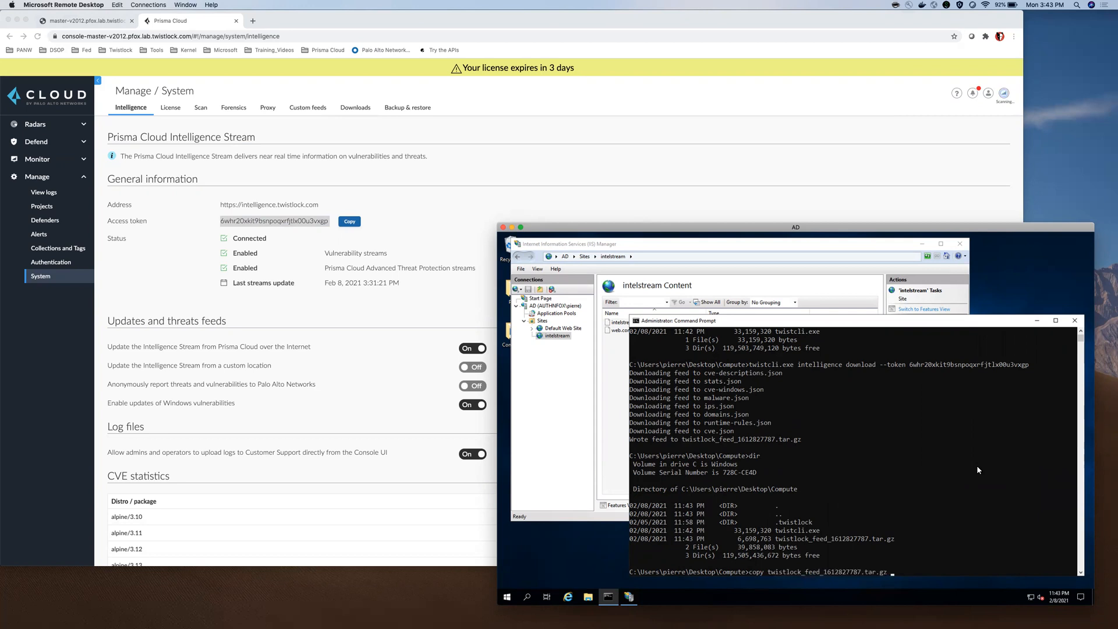
pyautogui.write('c:\\inetpub\\')
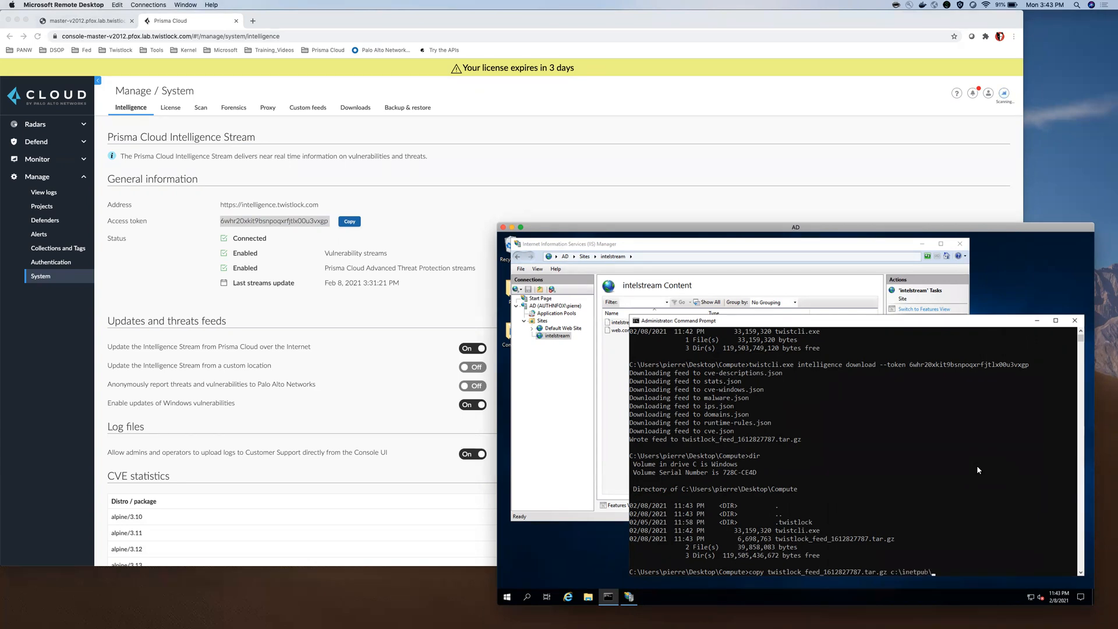
pyautogui.write('wwwroot')
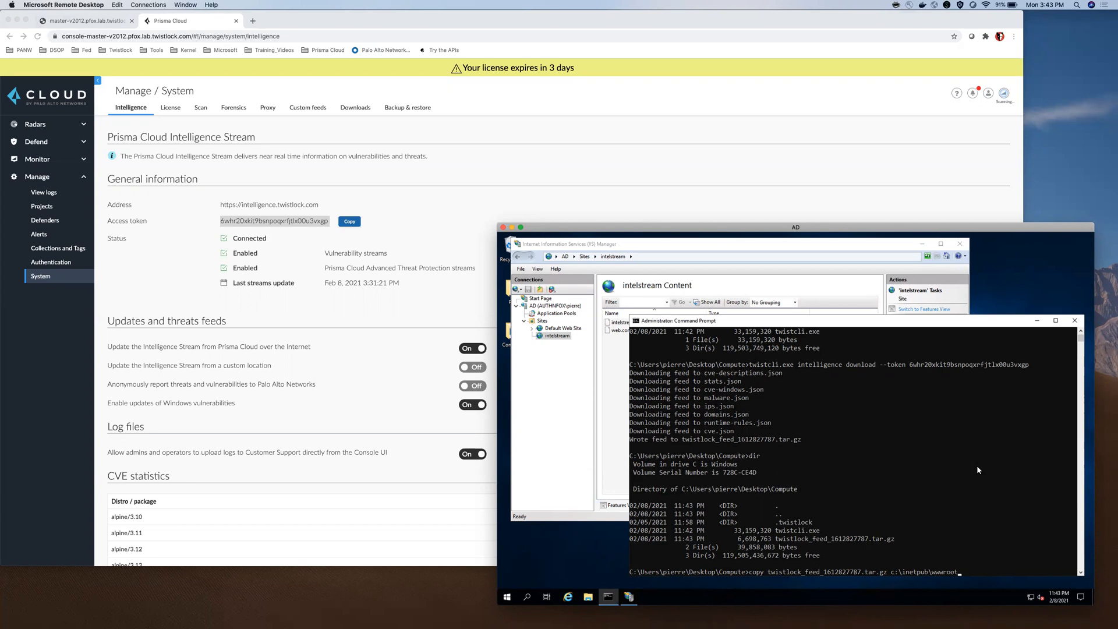
pyautogui.write('intelstream\\intelstream_central_update.tar.gz')
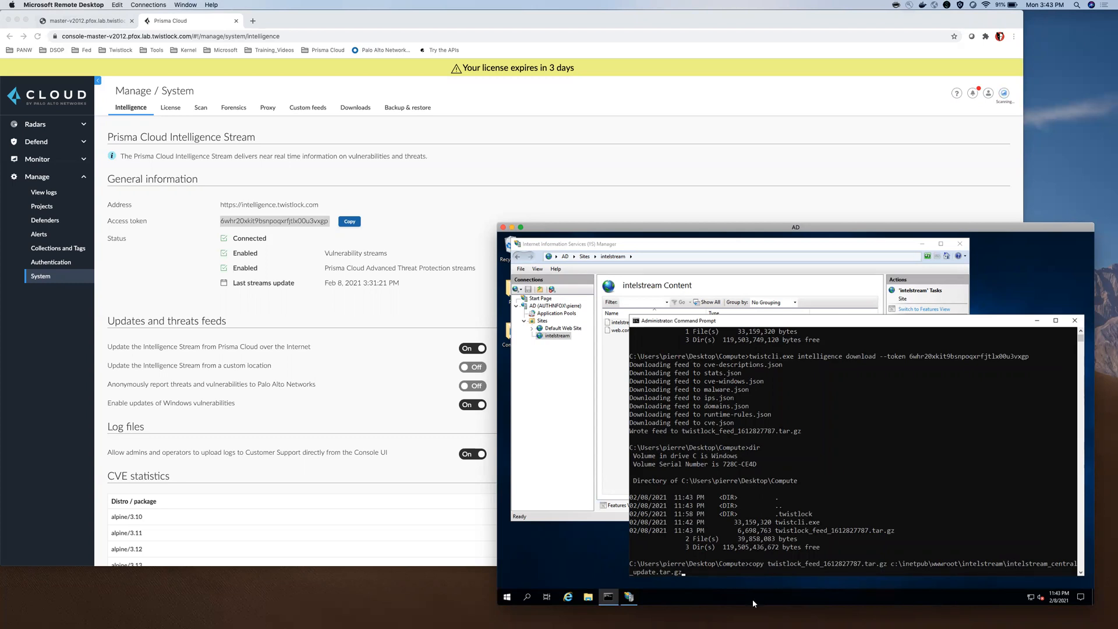
pyautogui.press('enter')
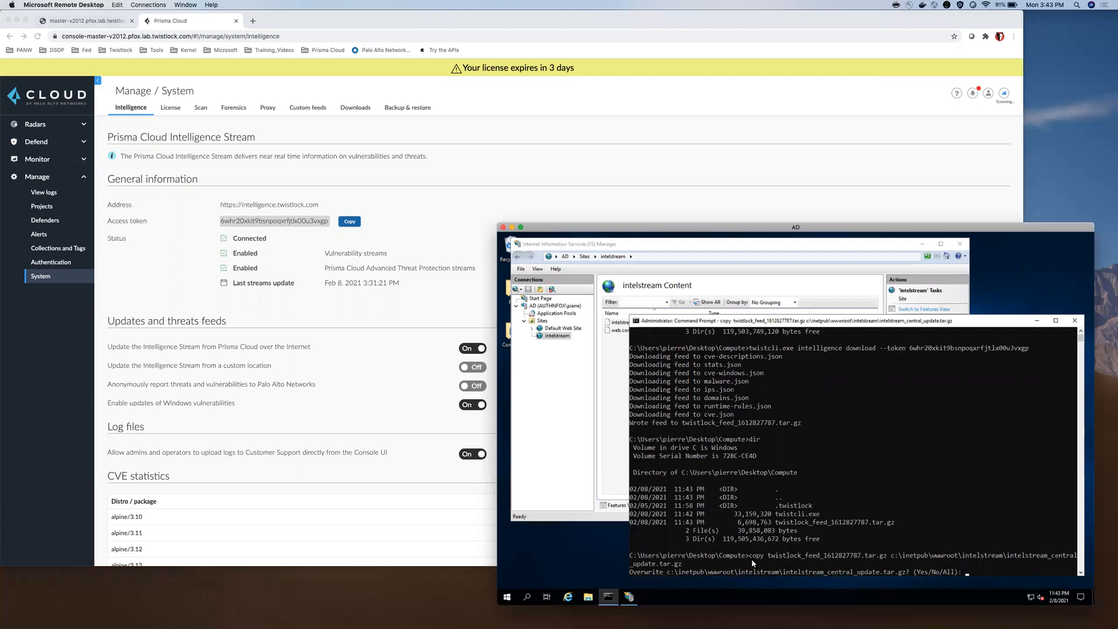
pyautogui.write('A')
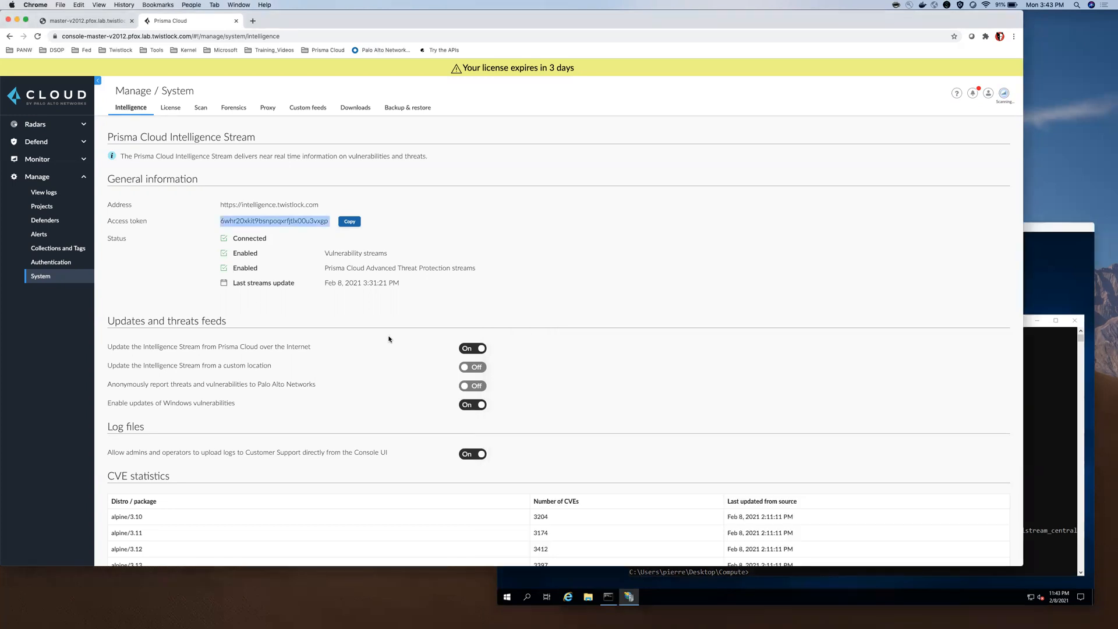
# Turn off Internet updates from Prisma Cloud and switch on updating from a custom location.
pyautogui.scroll(-3)
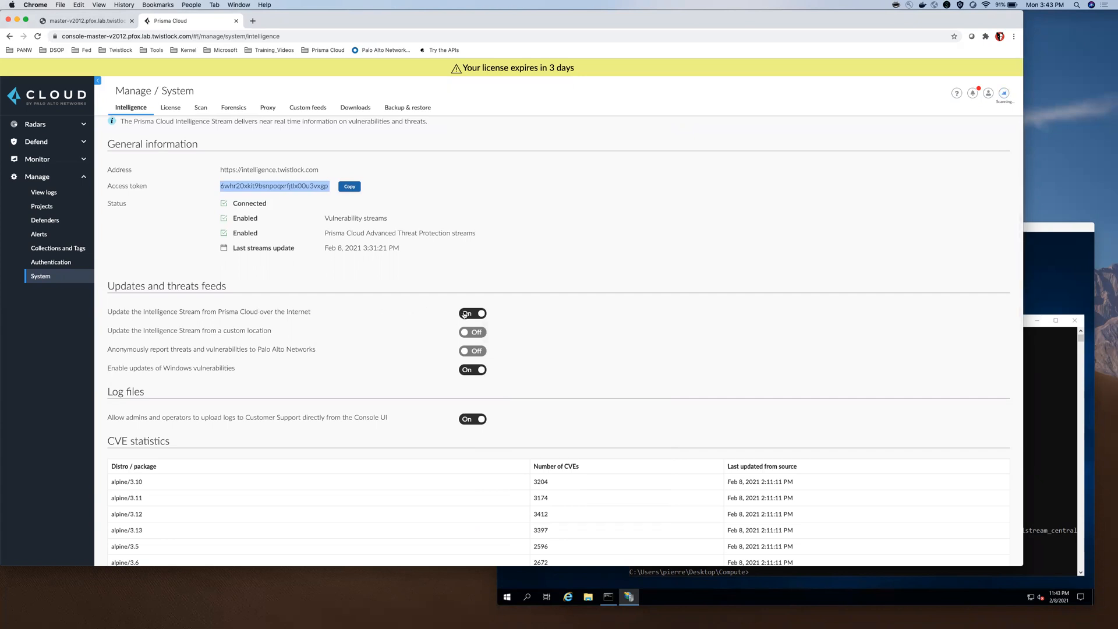
pyautogui.click(473, 314)
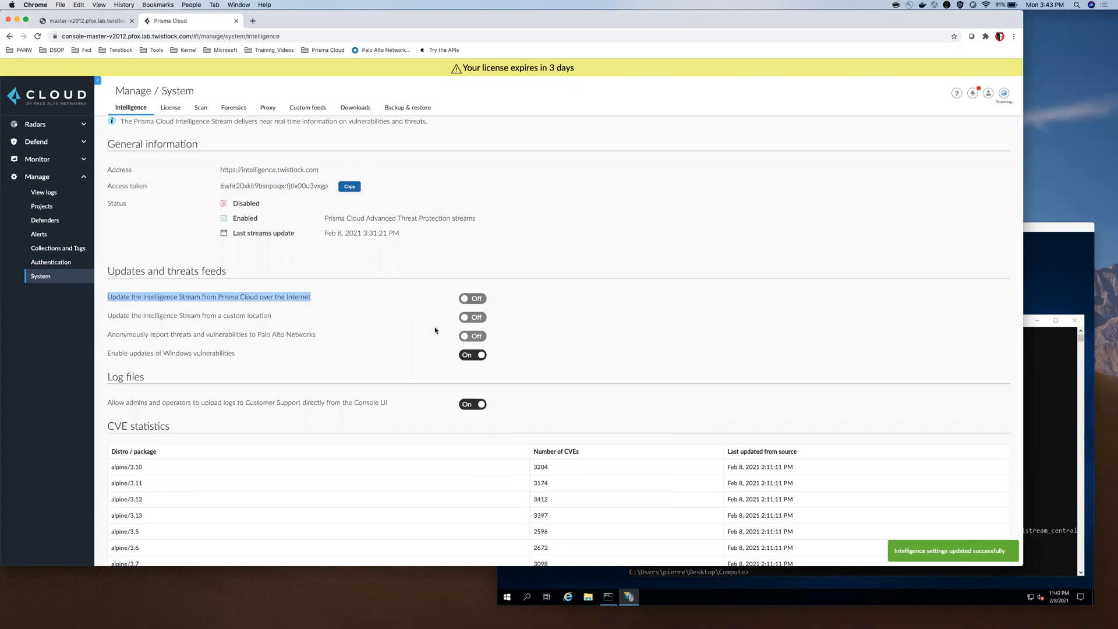
pyautogui.click(472, 318)
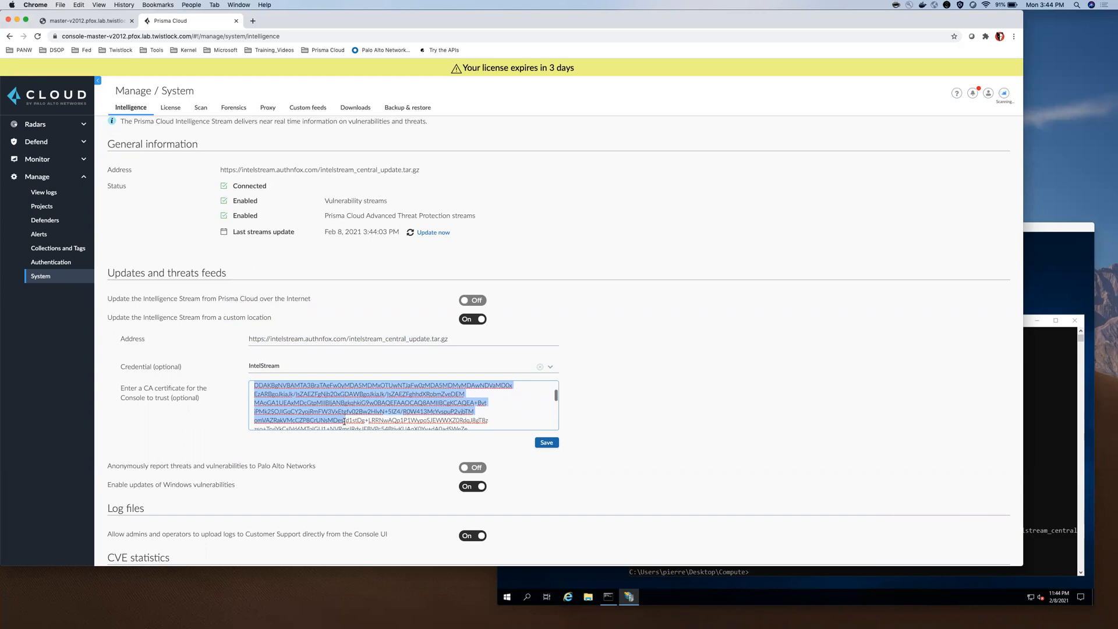
pyautogui.moveTo(748, 546)
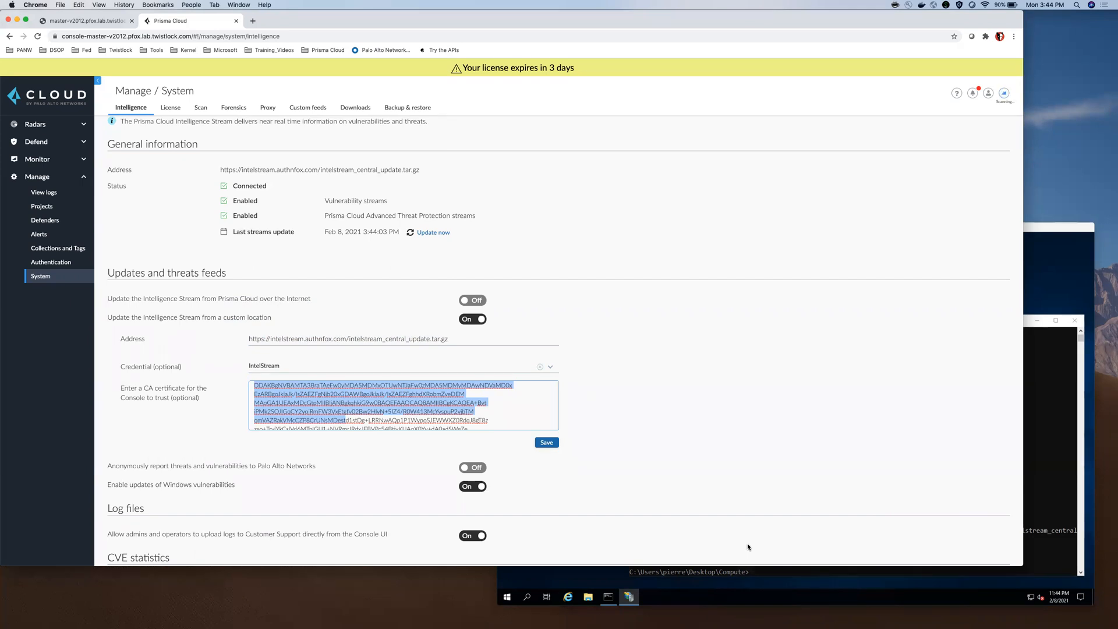
pyautogui.moveTo(347, 295)
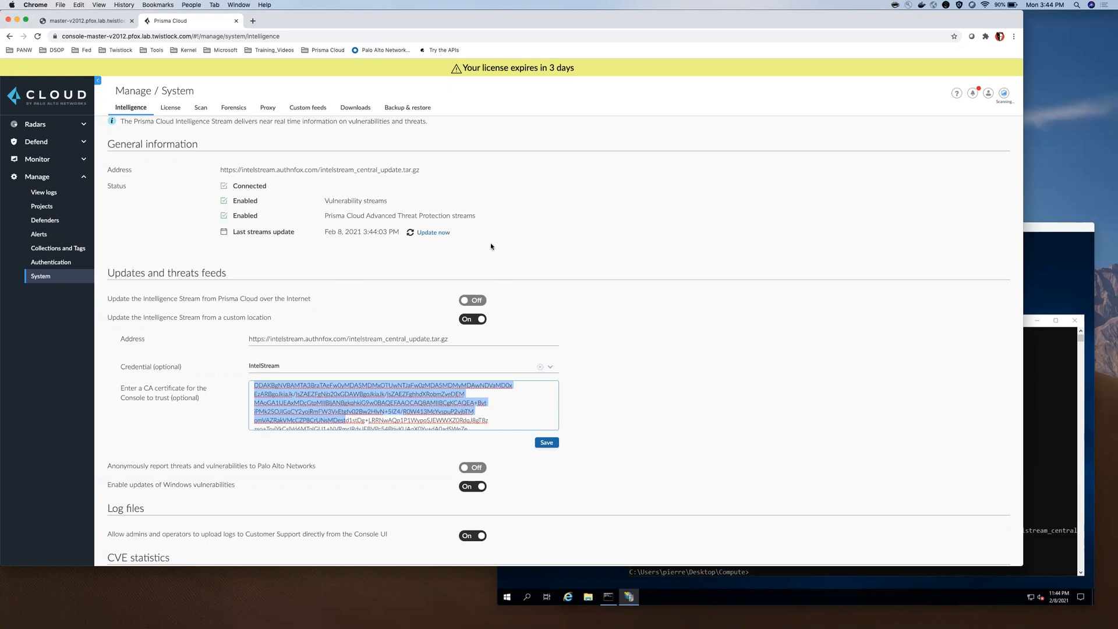
# Save the intelstream.authnfox.com address, IntelStream credential and CA certificate settings.
pyautogui.click(547, 442)
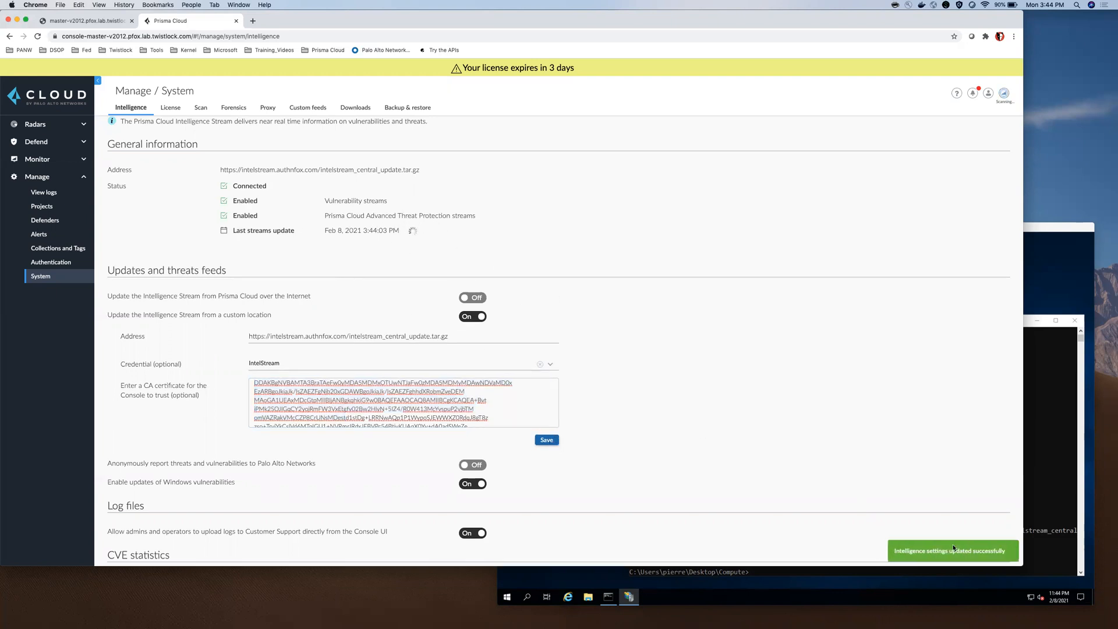
pyautogui.moveTo(822, 441)
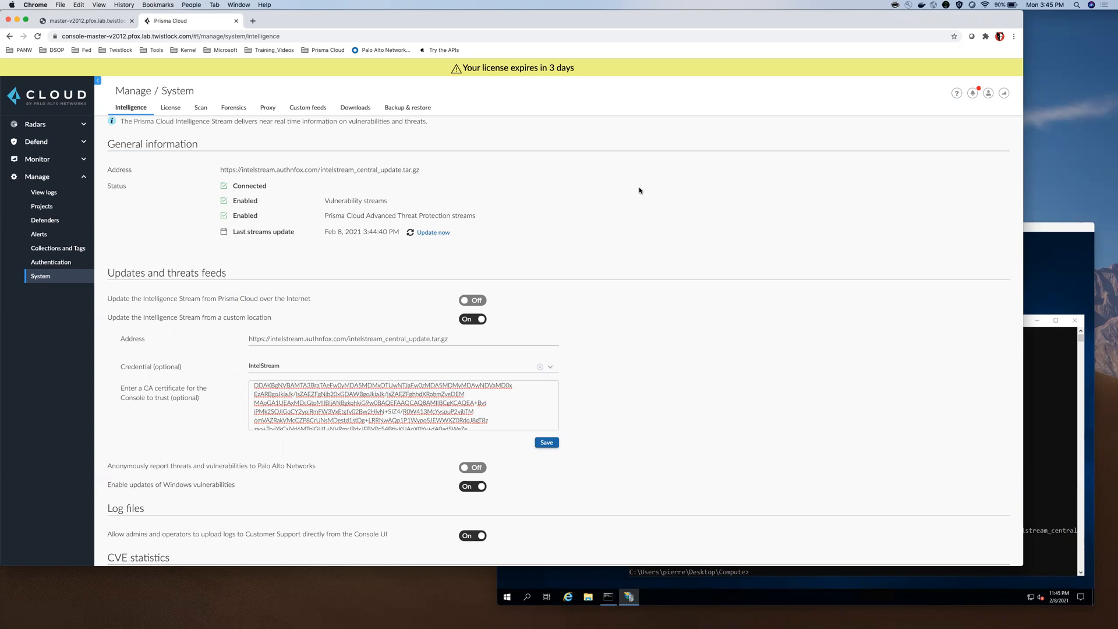
pyautogui.moveTo(626, 152)
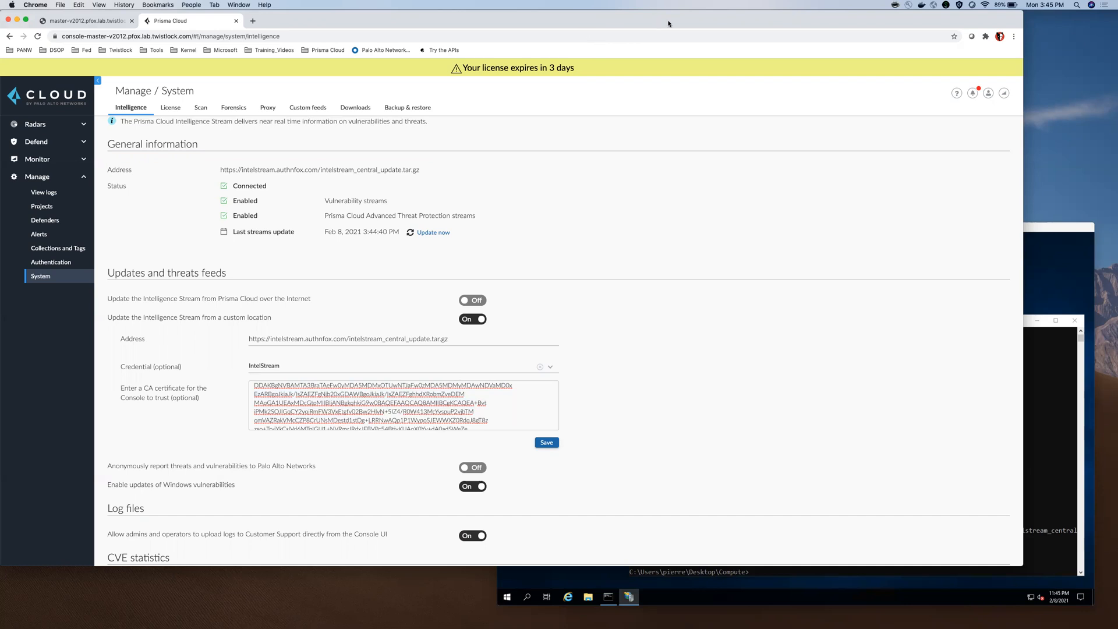
pyautogui.moveTo(677, 22)
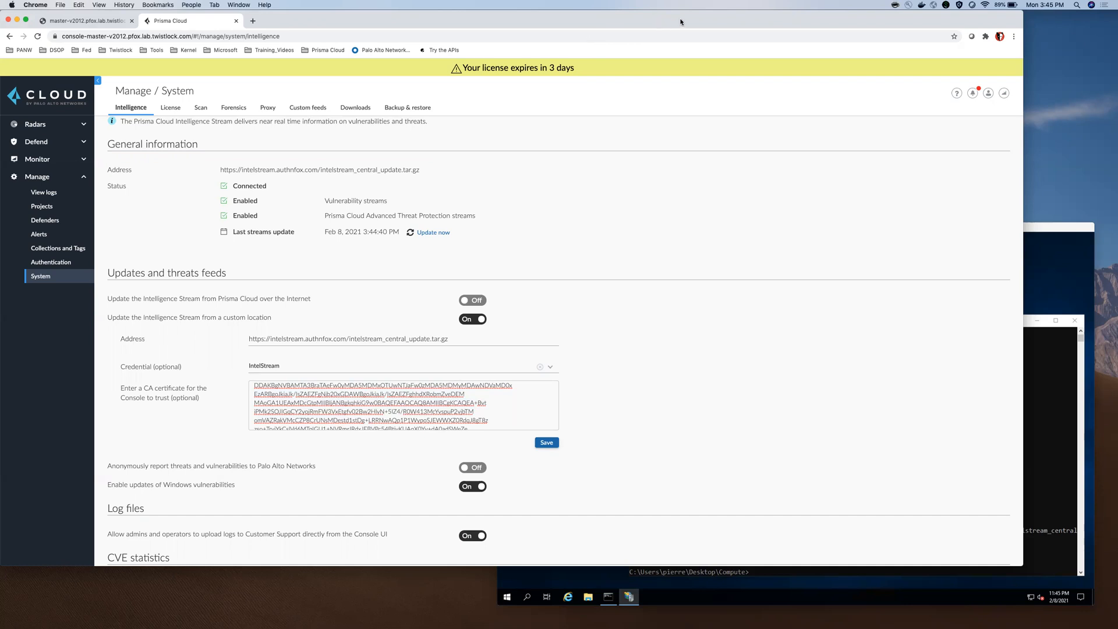
pyautogui.moveTo(699, 73)
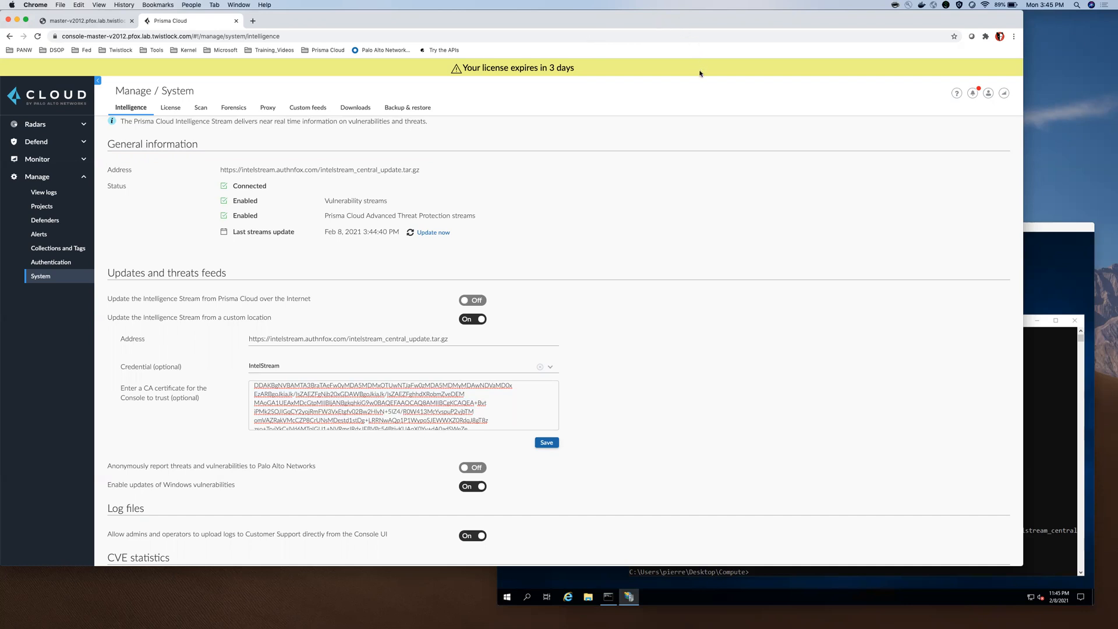